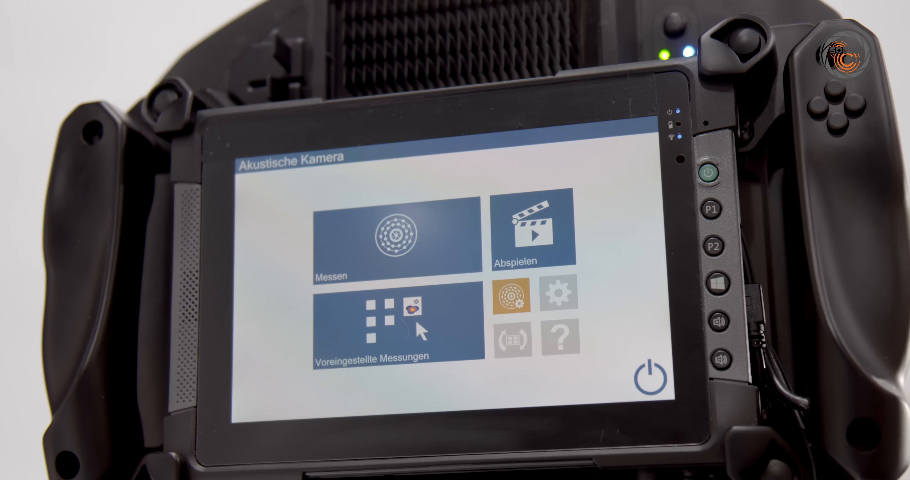
- Start a live measurement and narrow the heatmap Dynamik range from 10.4 to 3 dB
click(394, 238)
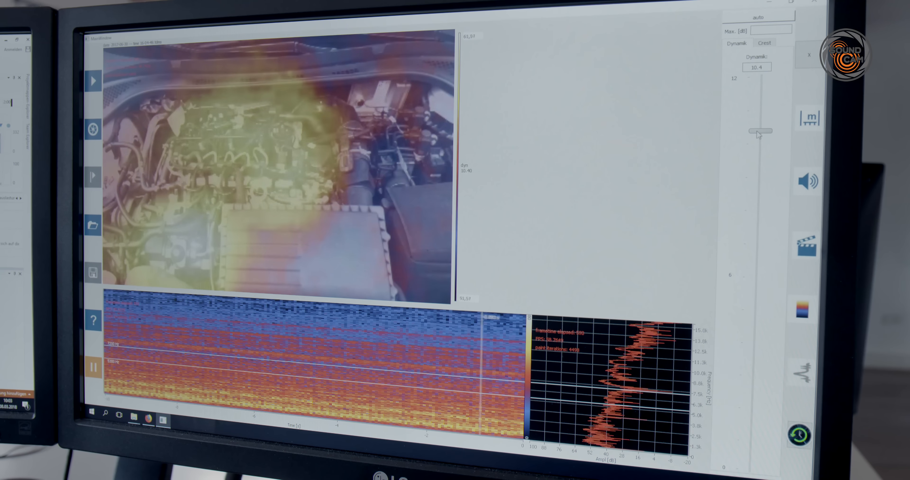
drag(758, 131, 753, 375)
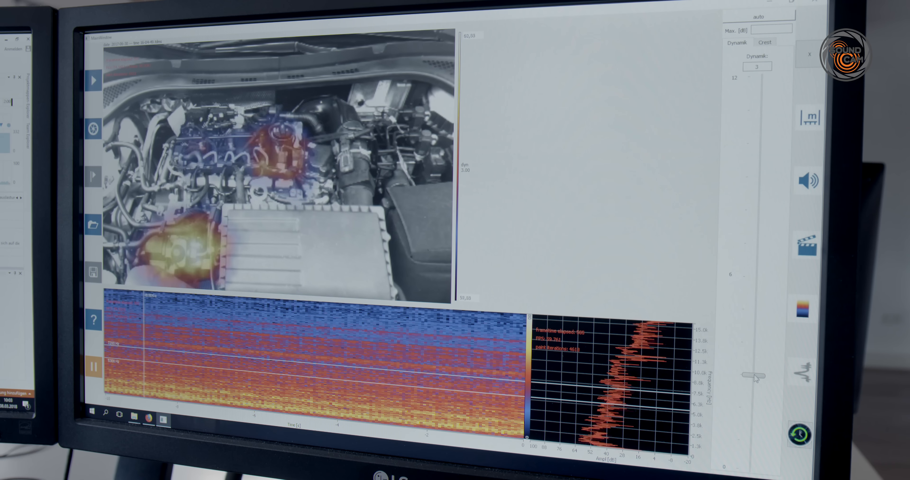